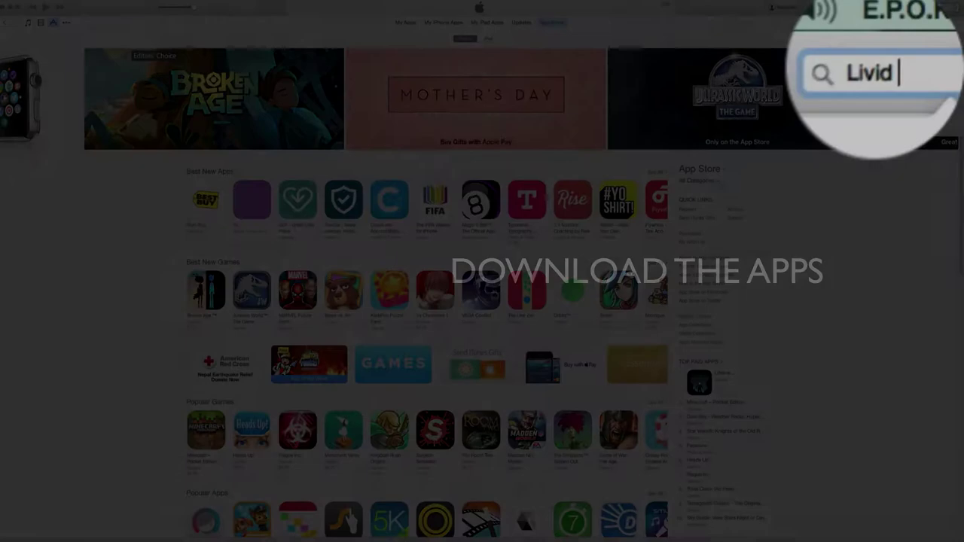
Step: Search iTunes for 'wingfx' and bring up the WingFX iPad app's store page
{"action": "type", "text": "wingfx"}
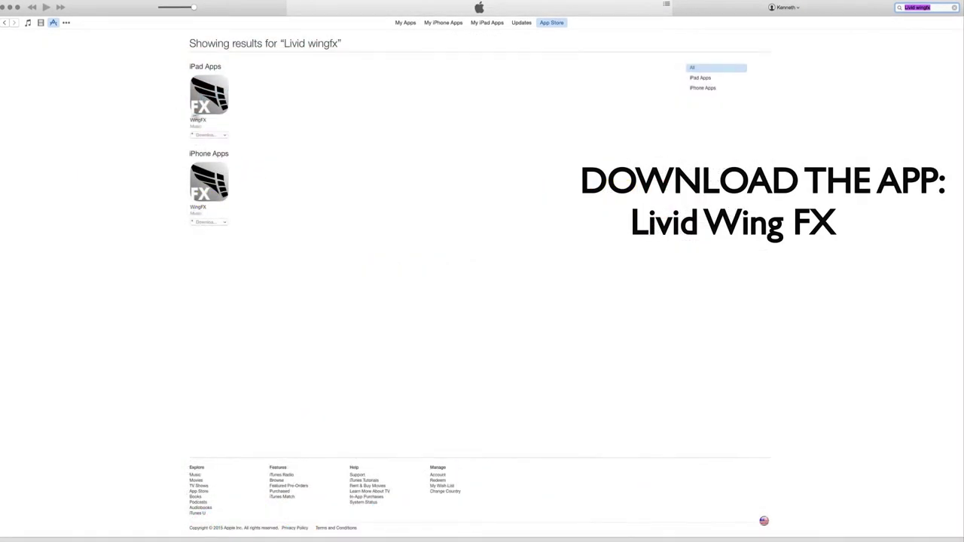
{"action": "left_click", "coordinate": [209, 96]}
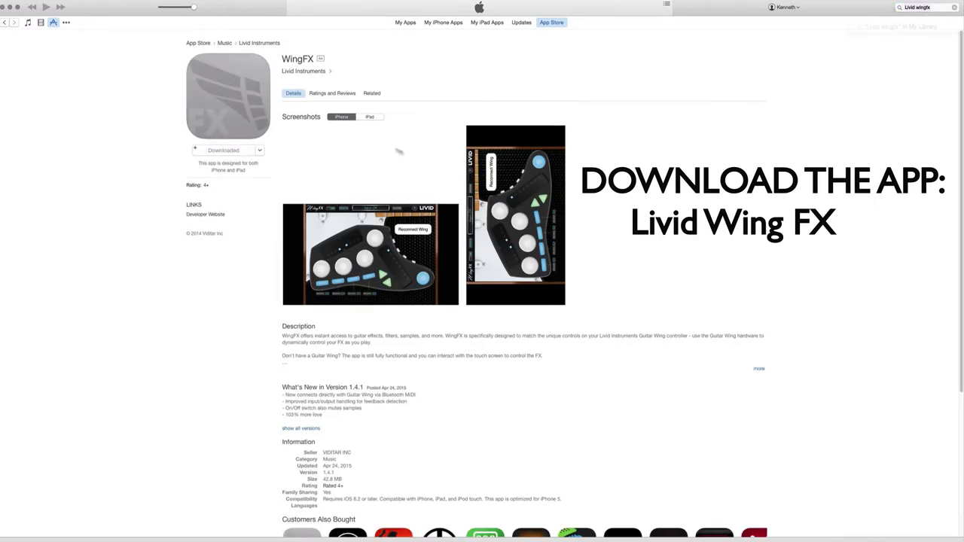
{"action": "type", "text": "mid"}
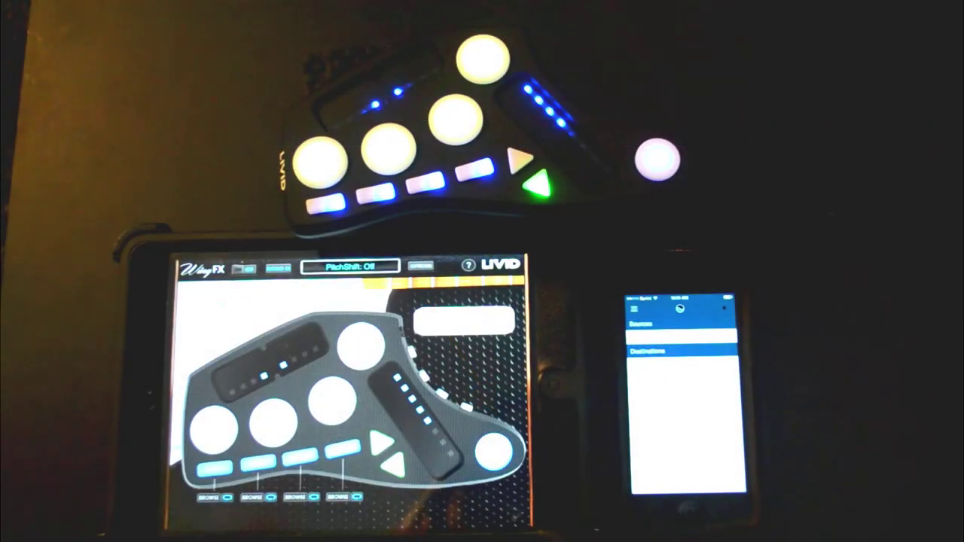
Step: Make Livid Guitar Wing Bluetooth the active MIDI input and the MIDI output in WingFX Options, then confirm
{"action": "left_click", "coordinate": [452, 361]}
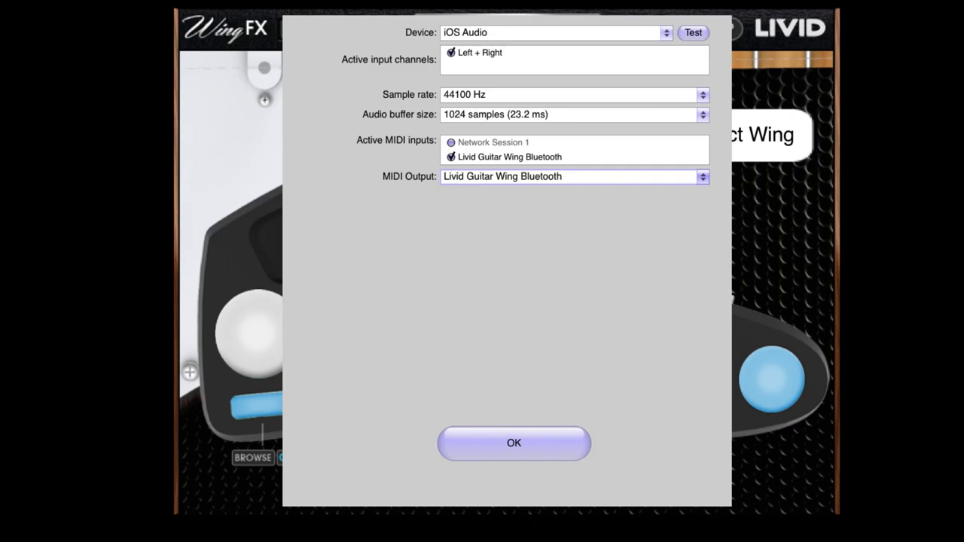
{"action": "left_click", "coordinate": [513, 442]}
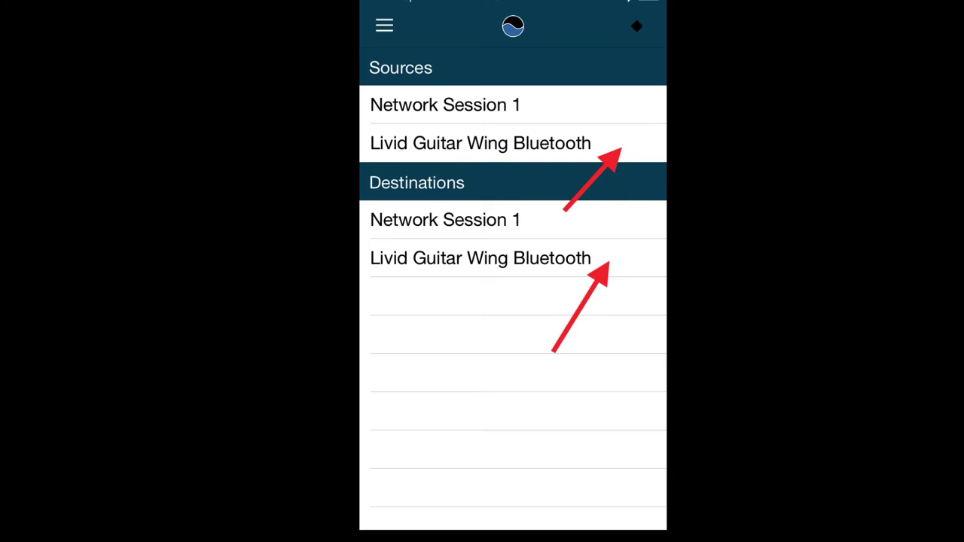
Step: Select the Livid Guitar Wing Bluetooth entry listed under MIDI Meter's sources and destinations
{"action": "left_click", "coordinate": [480, 143]}
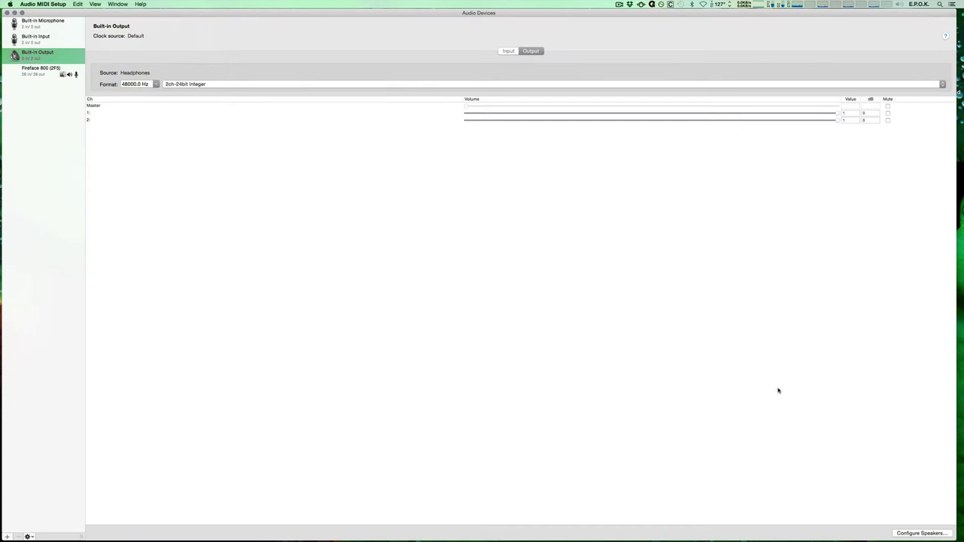
{"action": "mouse_move", "coordinate": [46, 16]}
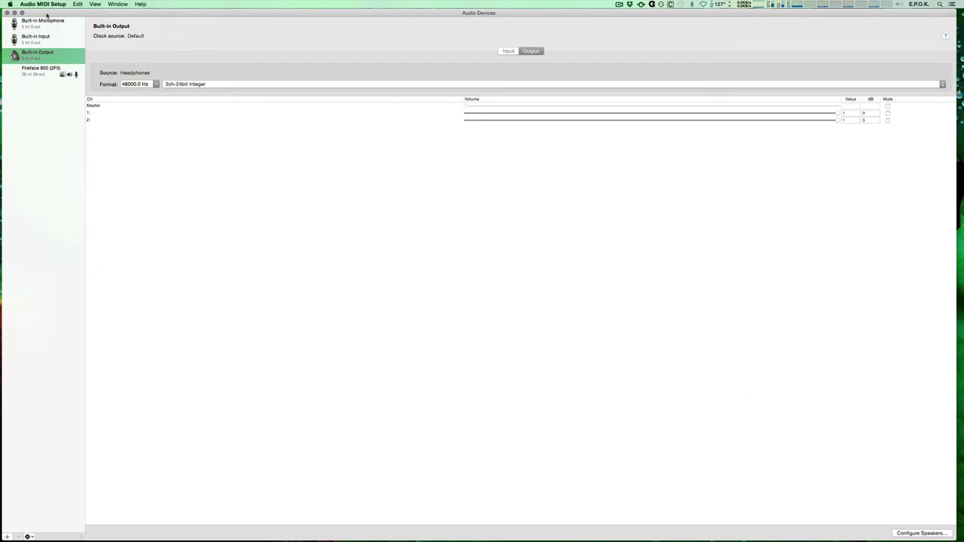
Step: Show MIDI Studio, enter the Bluetooth MIDI configuration and connect to Livid Guitar Wing
{"action": "left_click", "coordinate": [118, 4]}
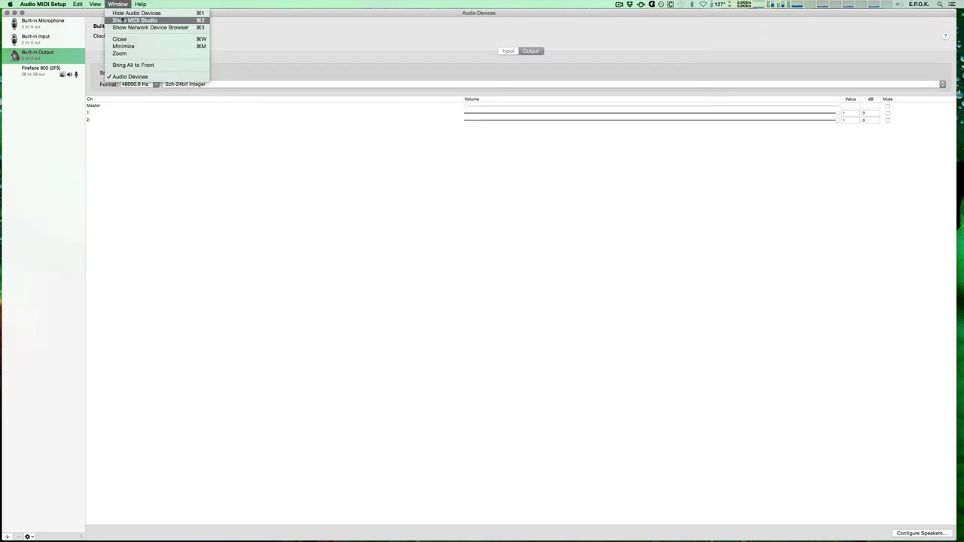
{"action": "left_click", "coordinate": [134, 19]}
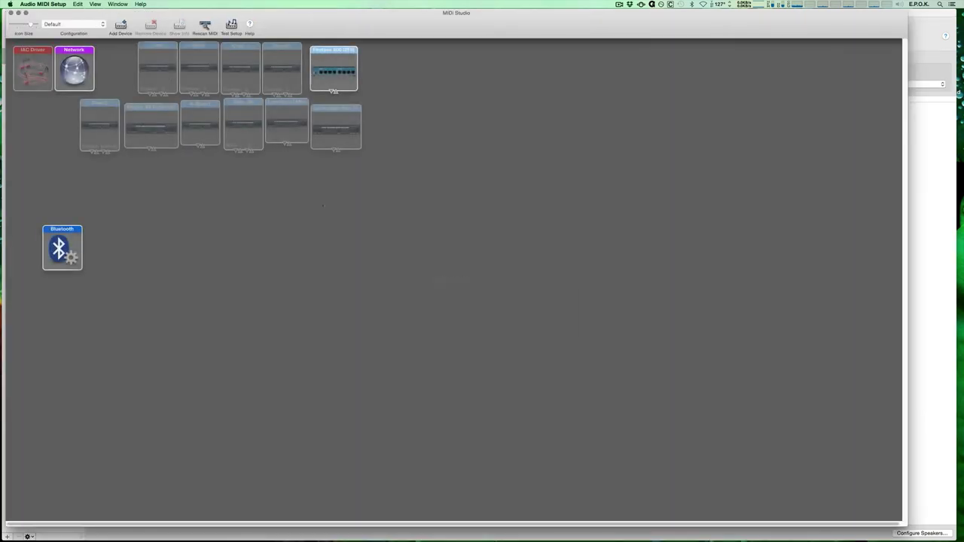
{"action": "left_click", "coordinate": [62, 247]}
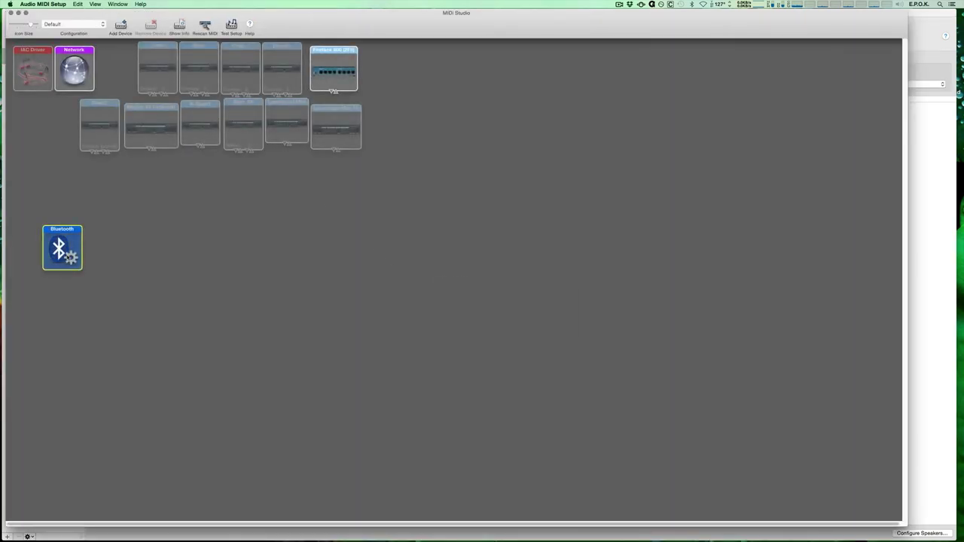
{"action": "double_click", "coordinate": [62, 247]}
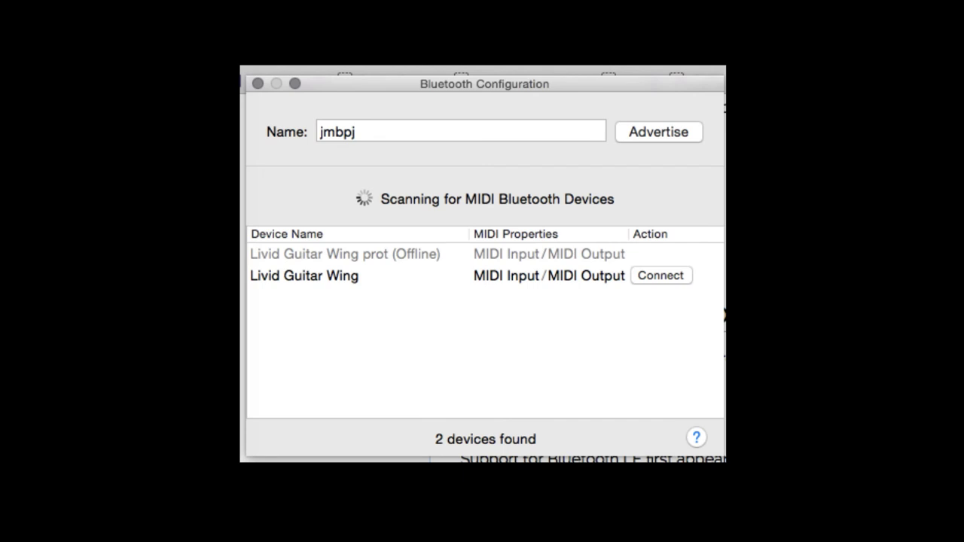
{"action": "left_click", "coordinate": [659, 275]}
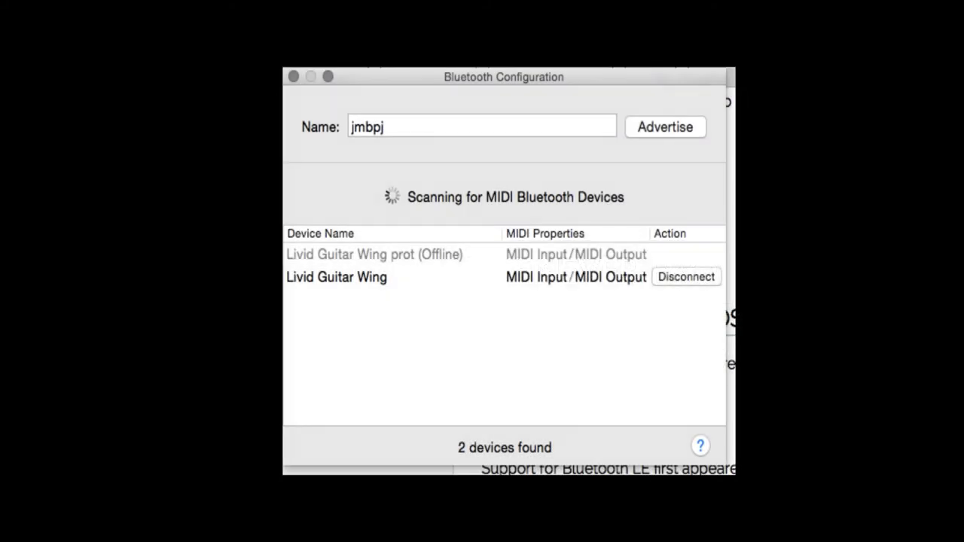